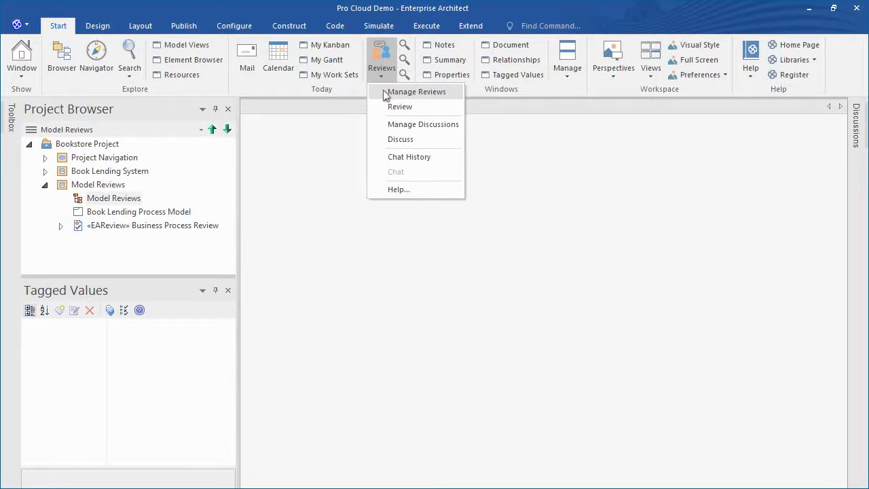
Step: Show the Reviews & Discussions window listing the pending Business Process Review
{"action": "left_click", "coordinate": [416, 92]}
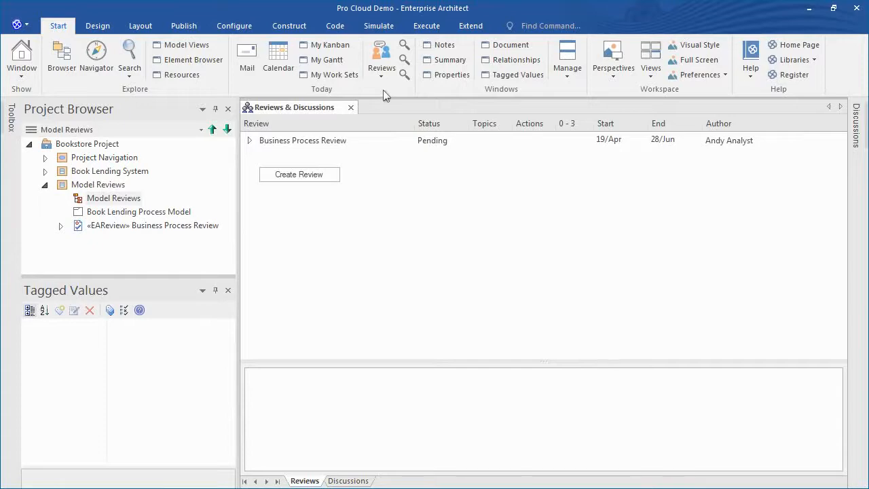
{"action": "mouse_move", "coordinate": [388, 143]}
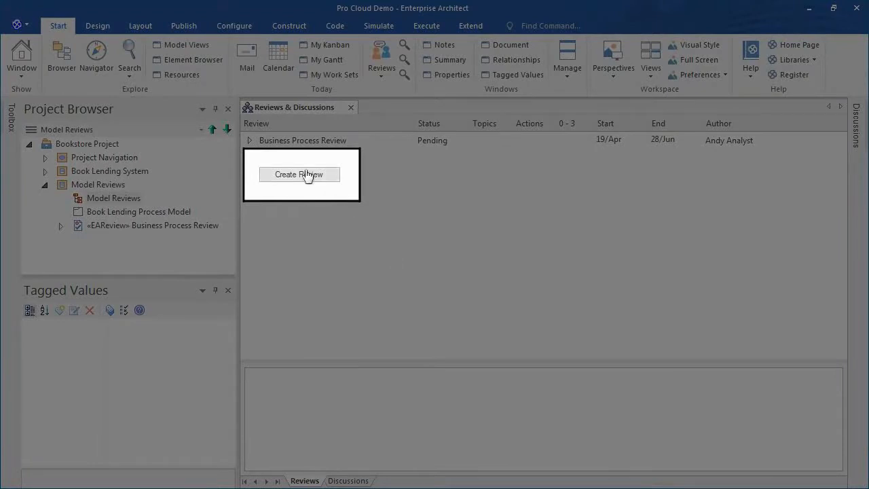
Step: Create a review named Design Review owned by the Model Reviews package
{"action": "left_click", "coordinate": [299, 174]}
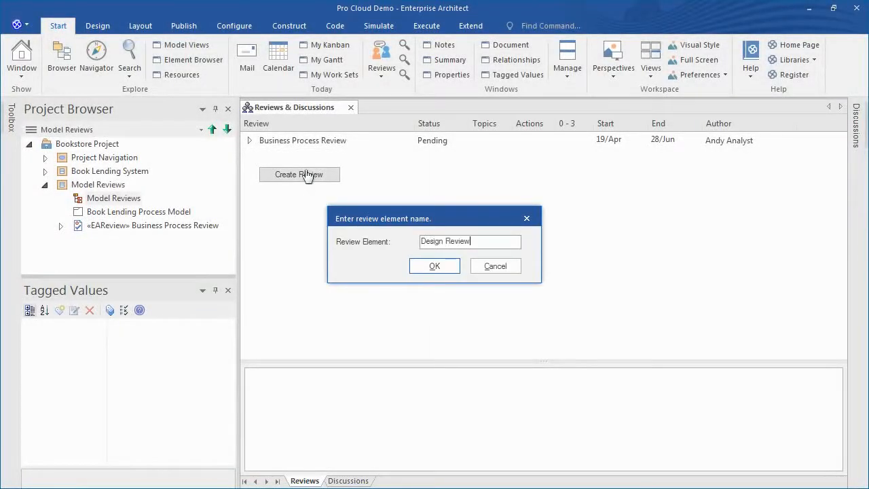
{"action": "mouse_move", "coordinate": [454, 193]}
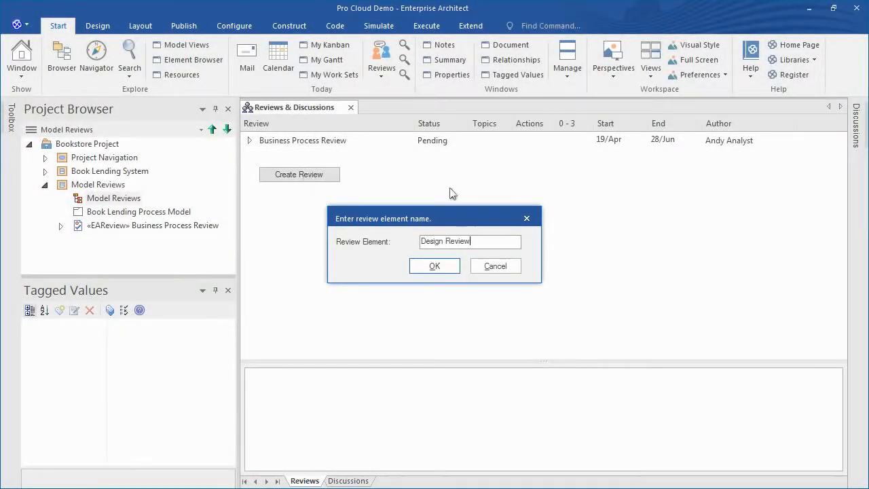
{"action": "left_click", "coordinate": [435, 265]}
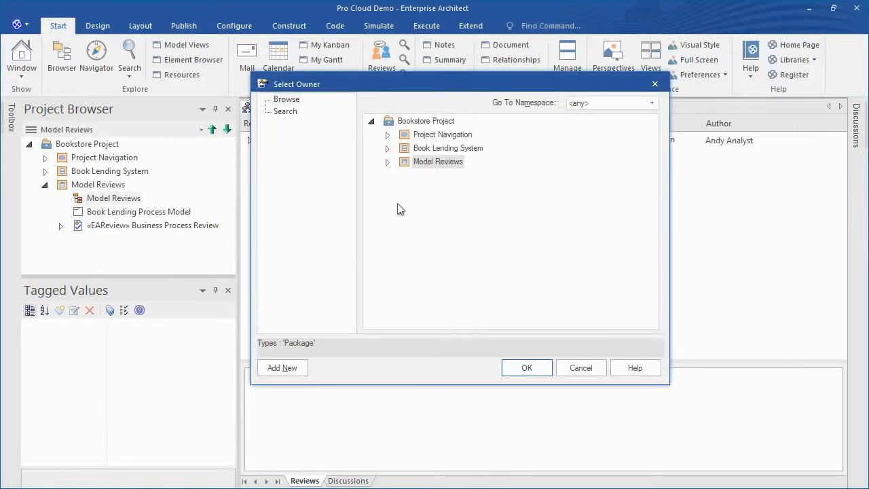
{"action": "mouse_move", "coordinate": [542, 383]}
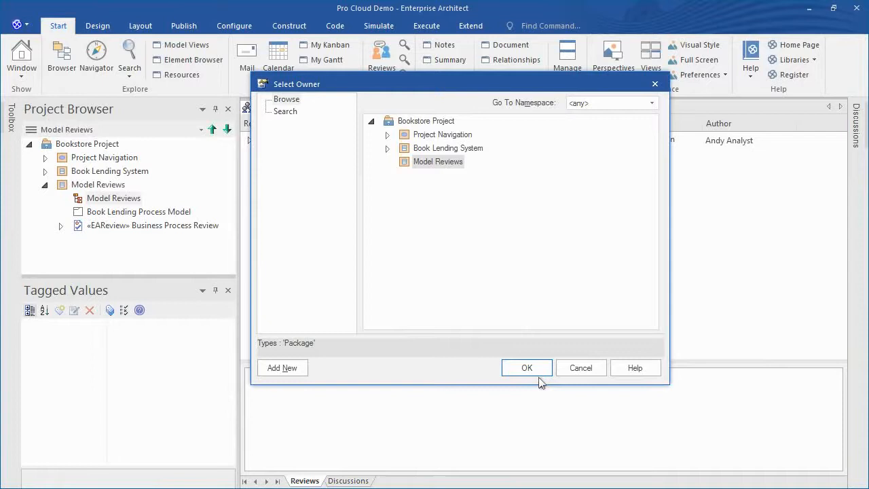
{"action": "left_click", "coordinate": [527, 366]}
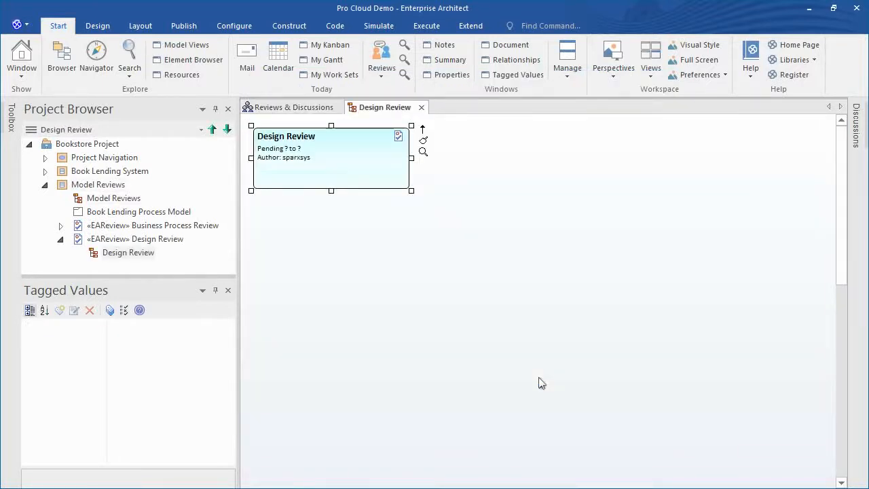
Step: Set the review's tagged values: Status Open, StartDate 20/06/2017, EndDate 29/06/2017
{"action": "left_click", "coordinate": [332, 174]}
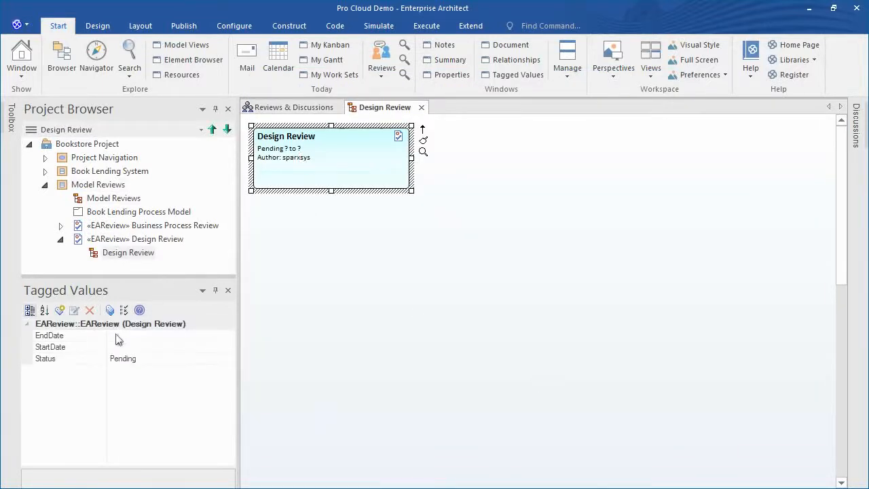
{"action": "left_click", "coordinate": [44, 358]}
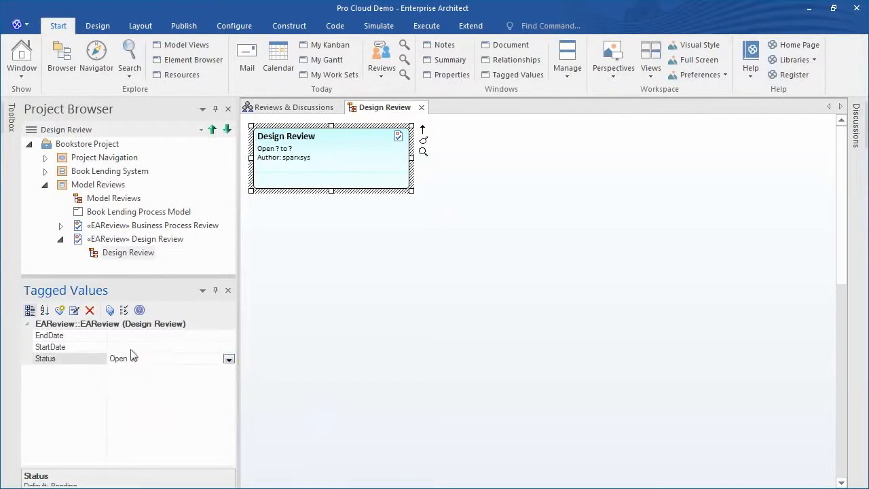
{"action": "left_click", "coordinate": [50, 346]}
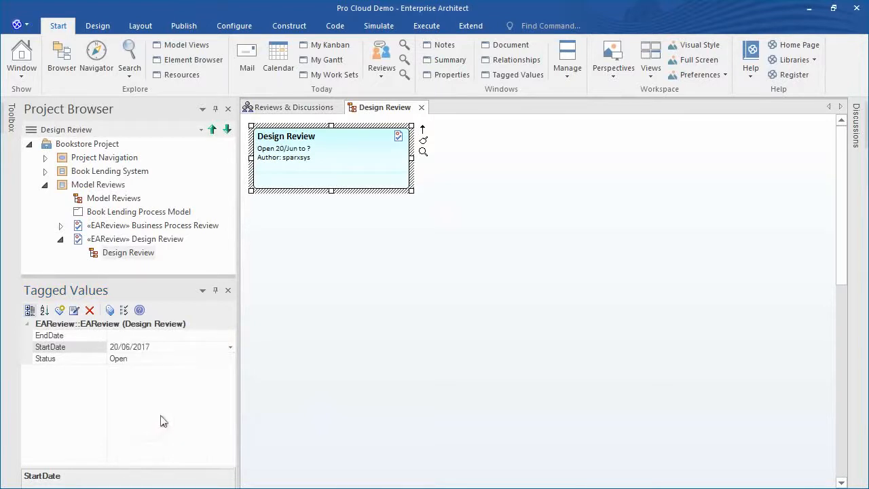
{"action": "left_click", "coordinate": [231, 334]}
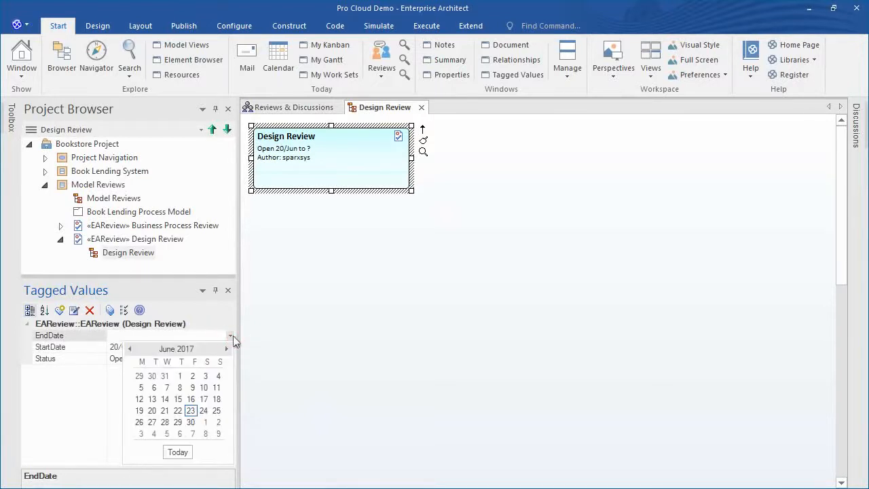
{"action": "mouse_move", "coordinate": [192, 422]}
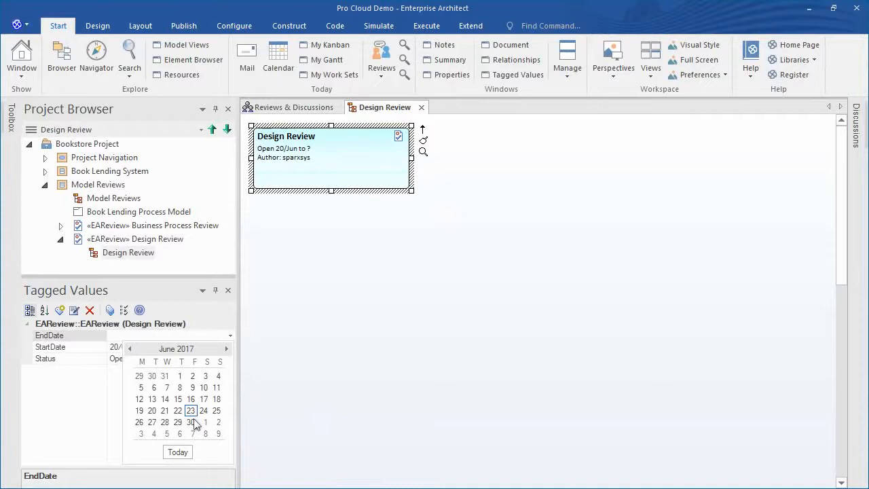
{"action": "left_click", "coordinate": [192, 410]}
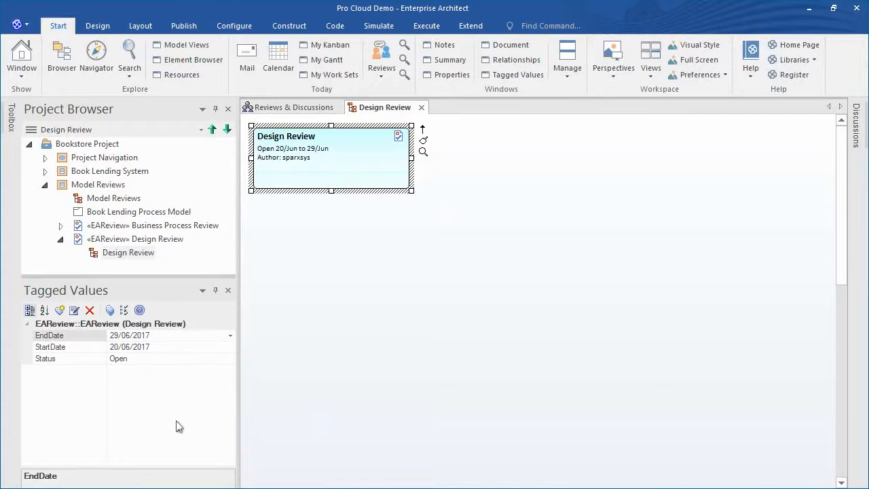
{"action": "mouse_move", "coordinate": [174, 386]}
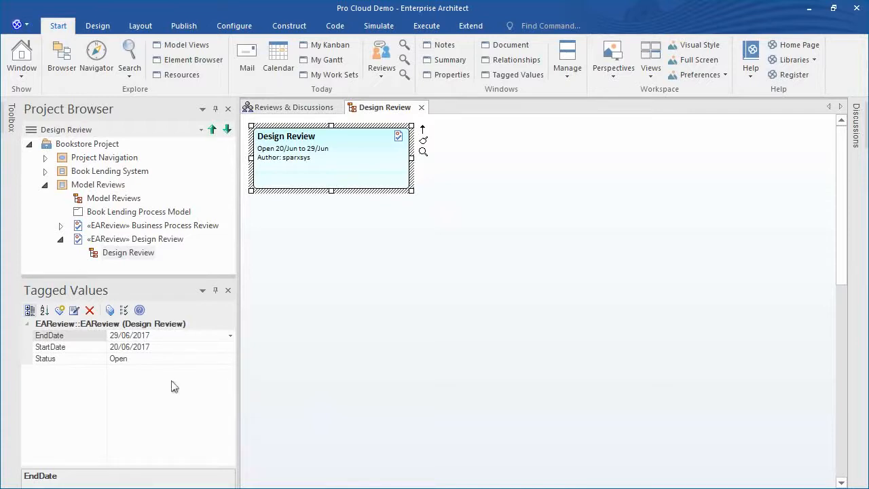
{"action": "mouse_move", "coordinate": [190, 351]}
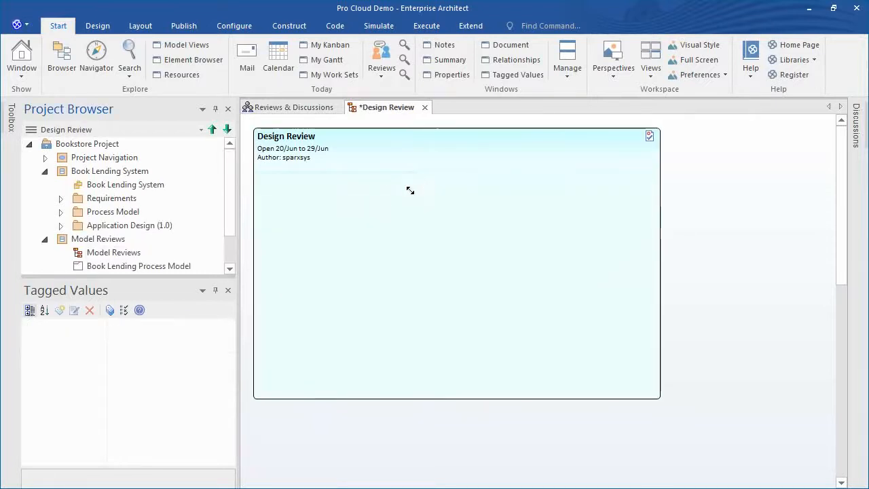
Step: Add the Application Layer diagram to the review as a navigation cell with a chosen image
{"action": "left_click", "coordinate": [60, 226]}
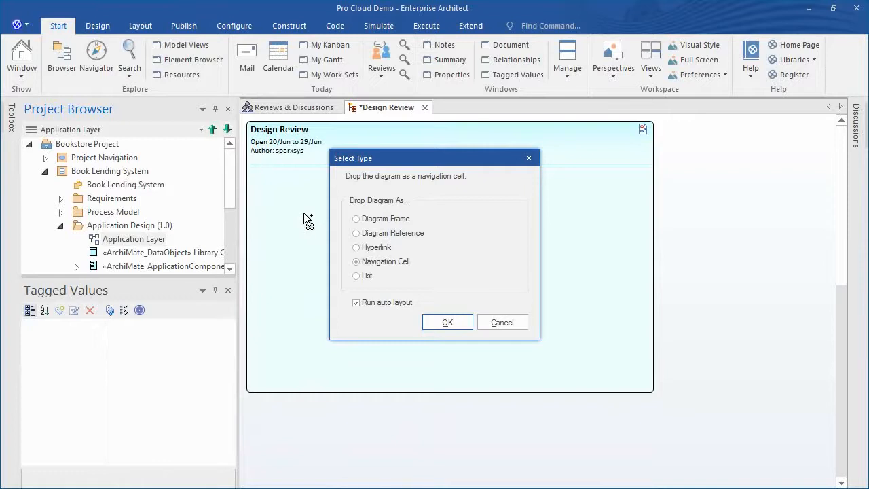
{"action": "left_click", "coordinate": [447, 322]}
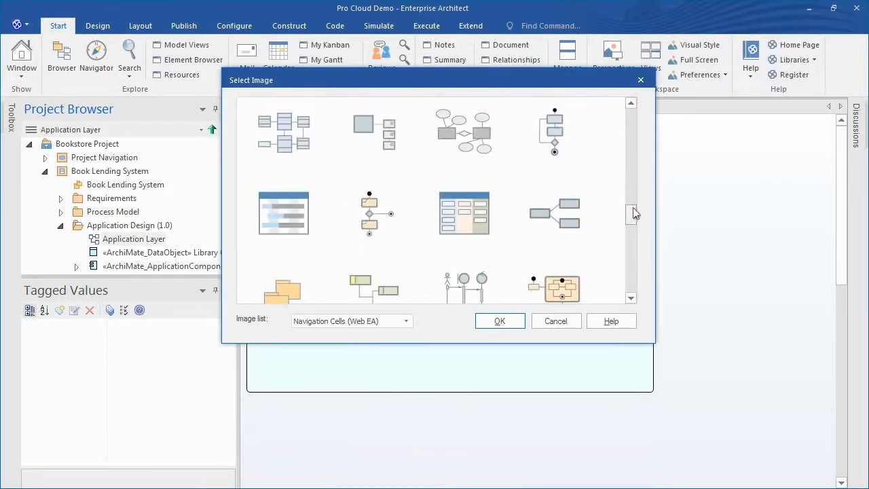
{"action": "scroll", "scroll_direction": "down", "scroll_amount": 3}
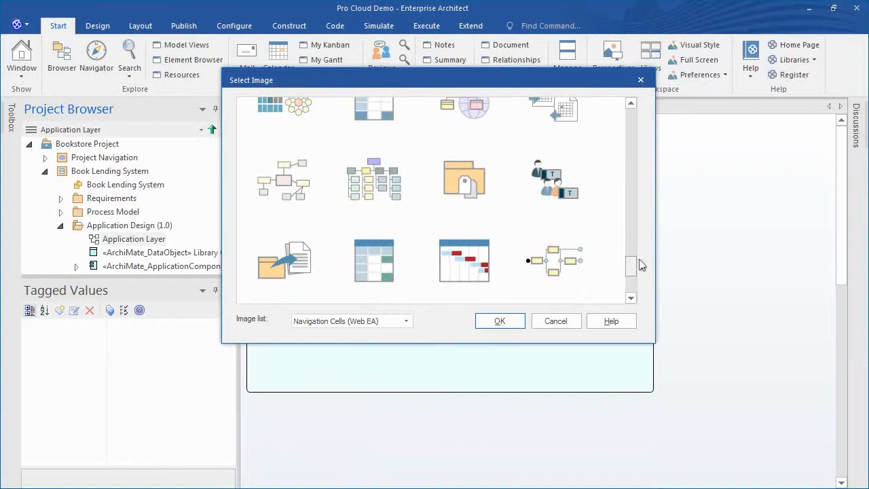
{"action": "left_click", "coordinate": [283, 179]}
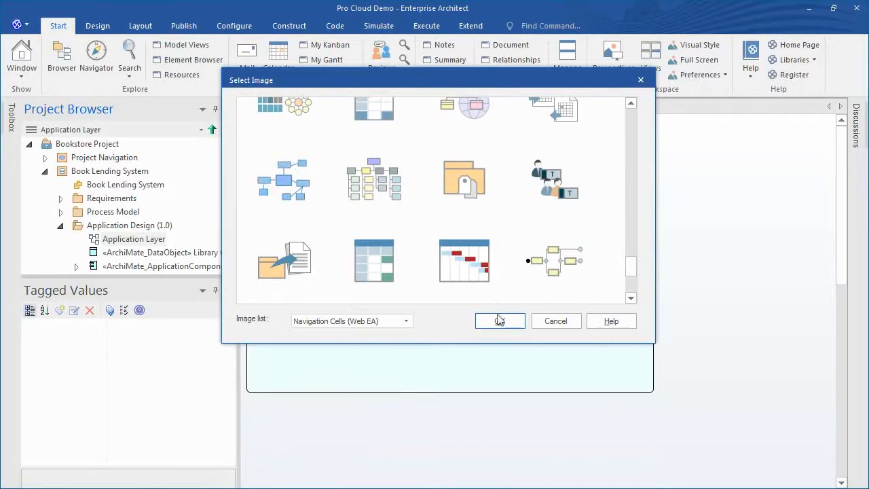
{"action": "left_click", "coordinate": [500, 320]}
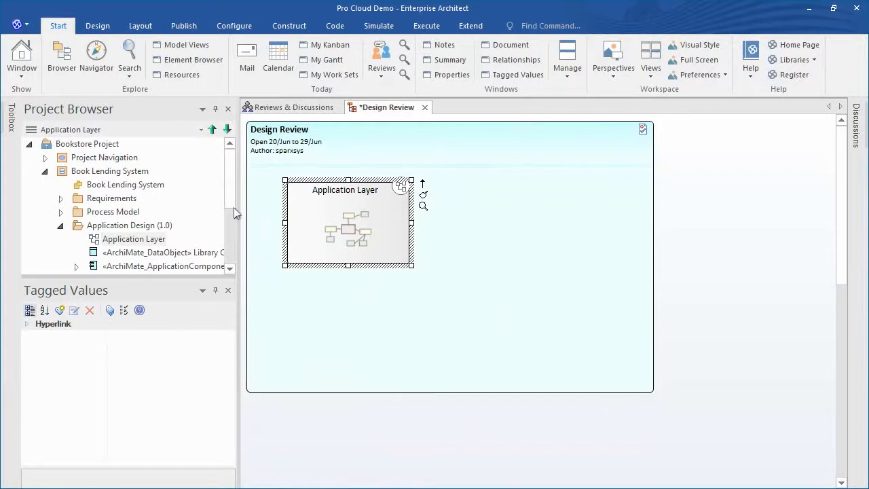
Step: Add the Book Lending Application component and Application Design package to the review diagram
{"action": "scroll", "scroll_direction": "down", "scroll_amount": 3}
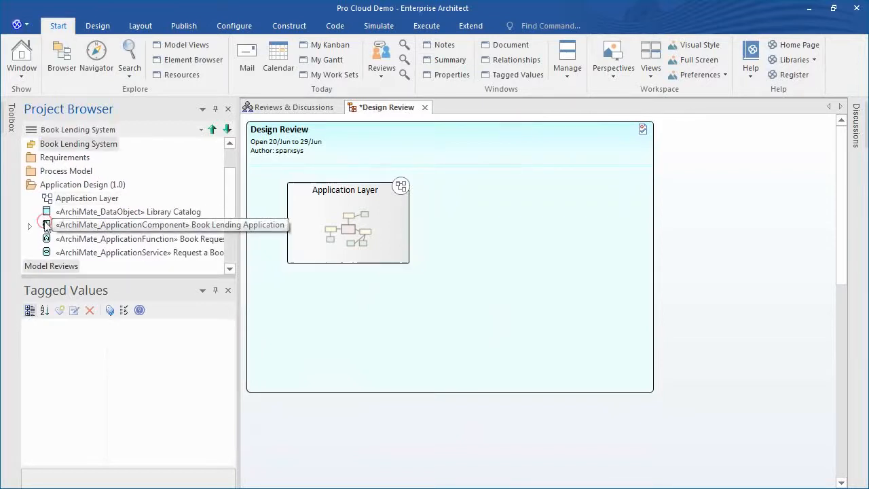
{"action": "scroll", "scroll_direction": "down", "scroll_amount": 3}
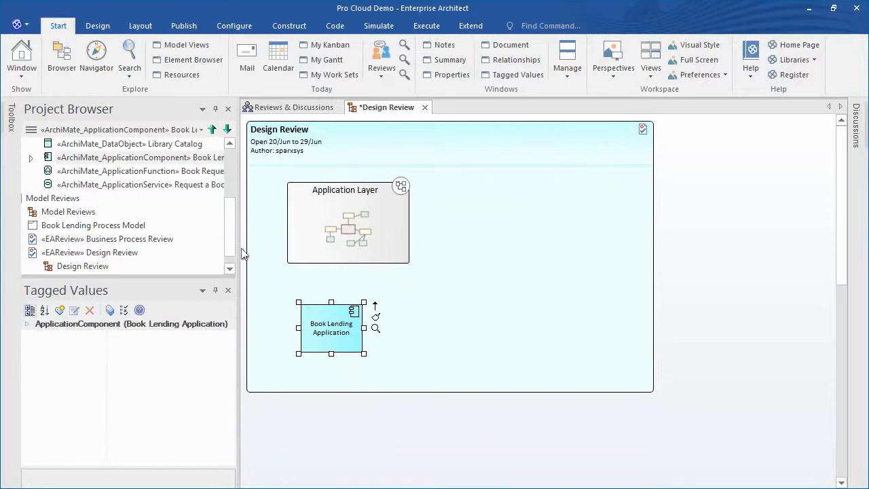
{"action": "scroll", "scroll_direction": "up", "scroll_amount": 3}
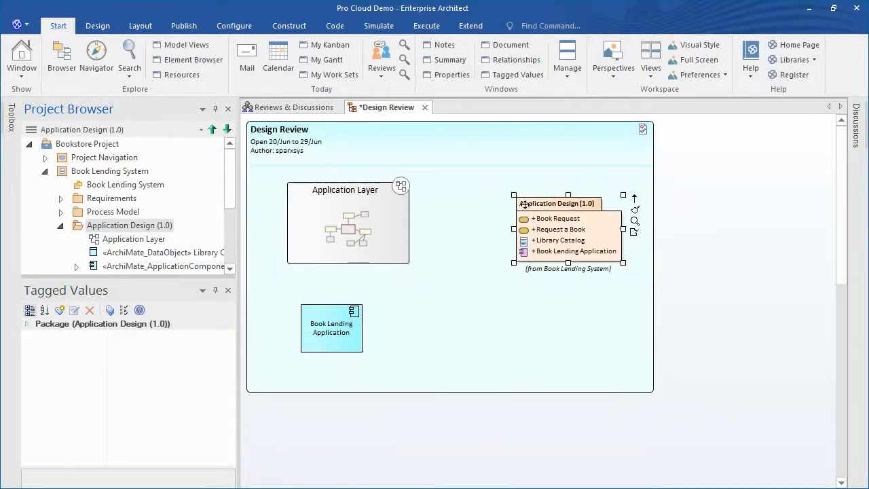
{"action": "left_click", "coordinate": [112, 198]}
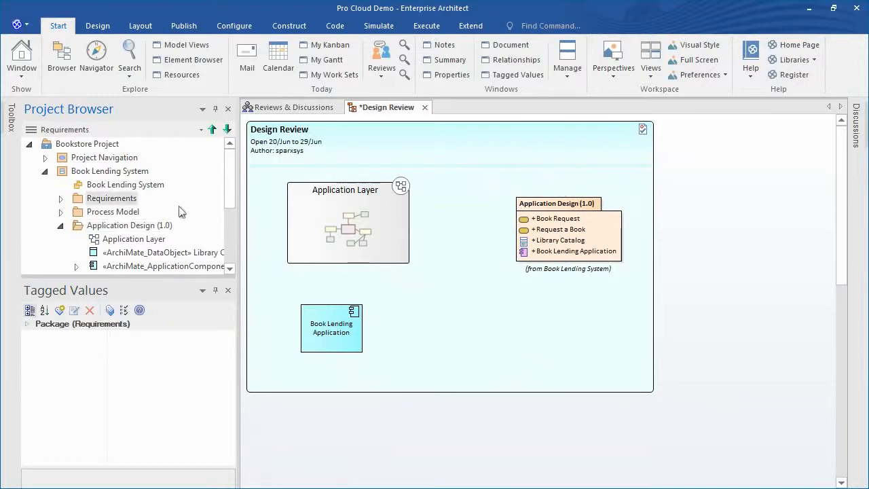